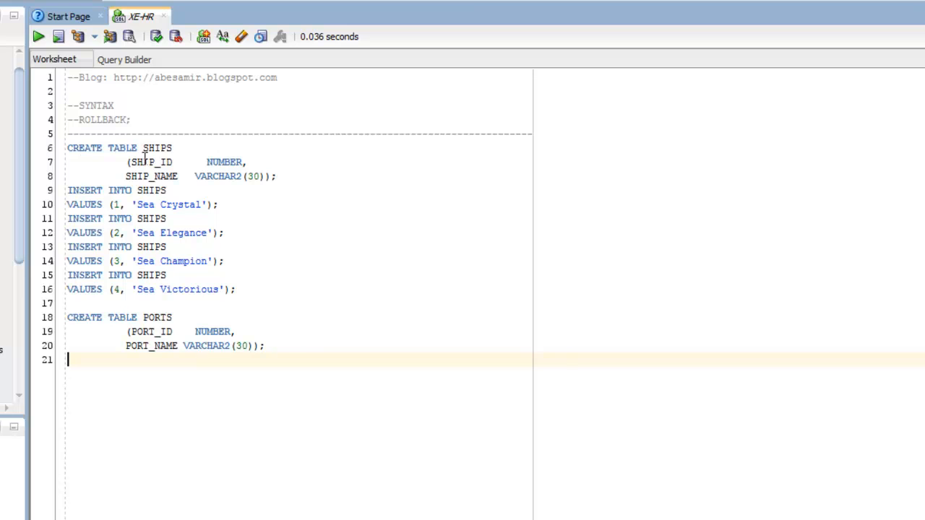
pyautogui.moveTo(170, 327)
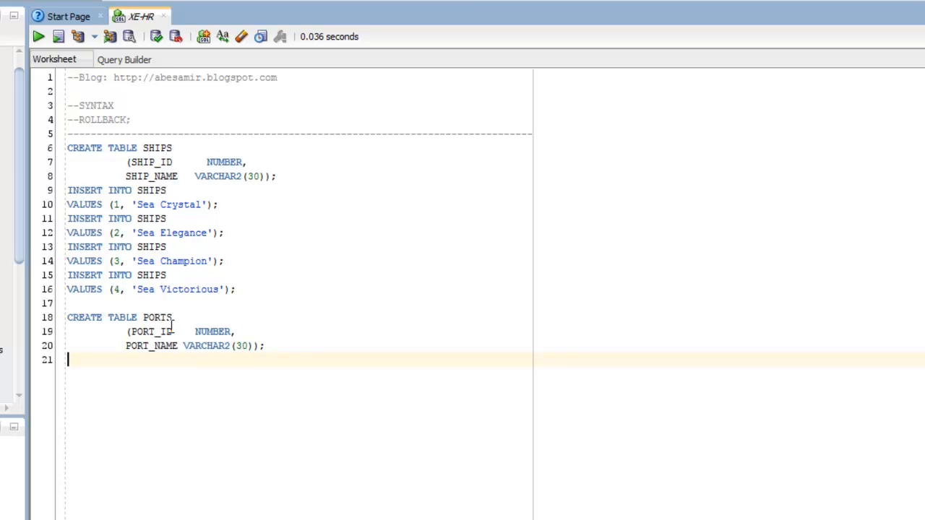
pyautogui.moveTo(162, 233)
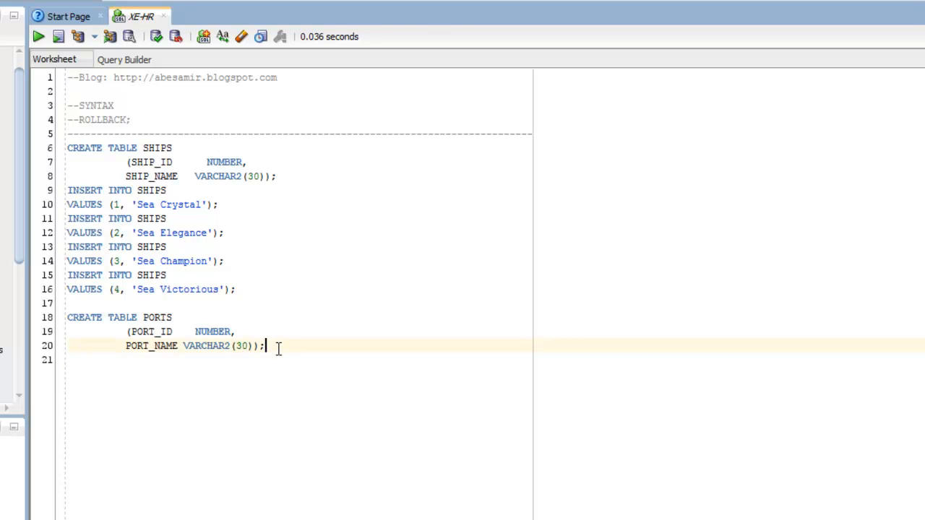
# Step: Run the whole script, creating SHIPS with four rows and the PORTS table
pyautogui.click(58, 36)
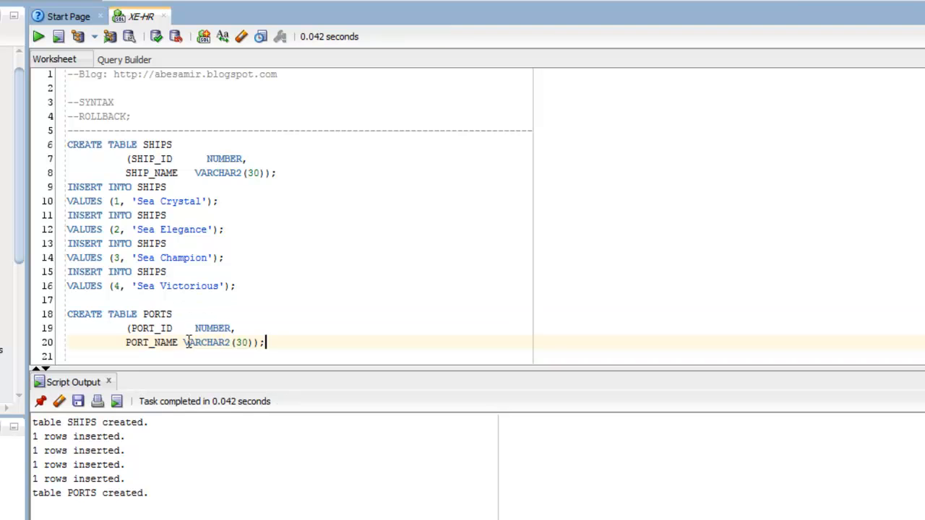
pyautogui.moveTo(72, 428)
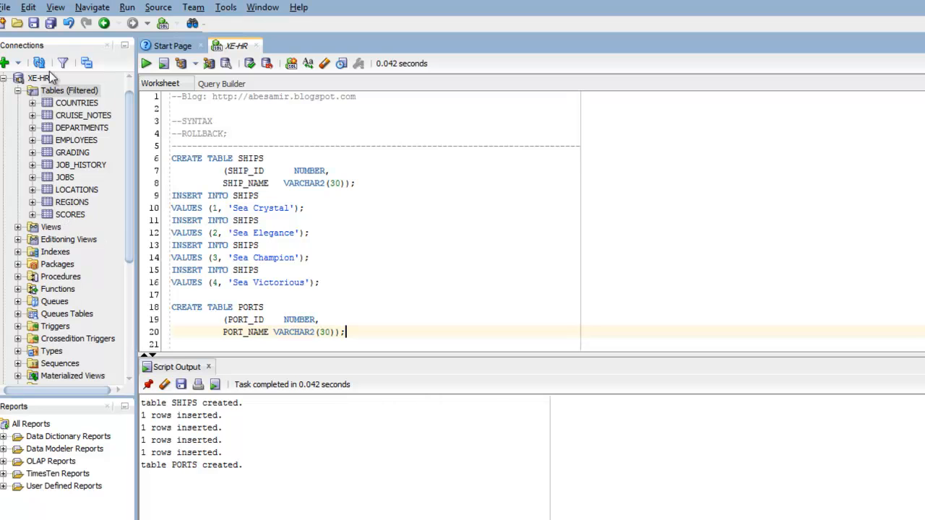
# Step: Refresh the Tables node and view SHIPS (four ships) and PORTS from the Connections tree
pyautogui.rightClick(69, 90)
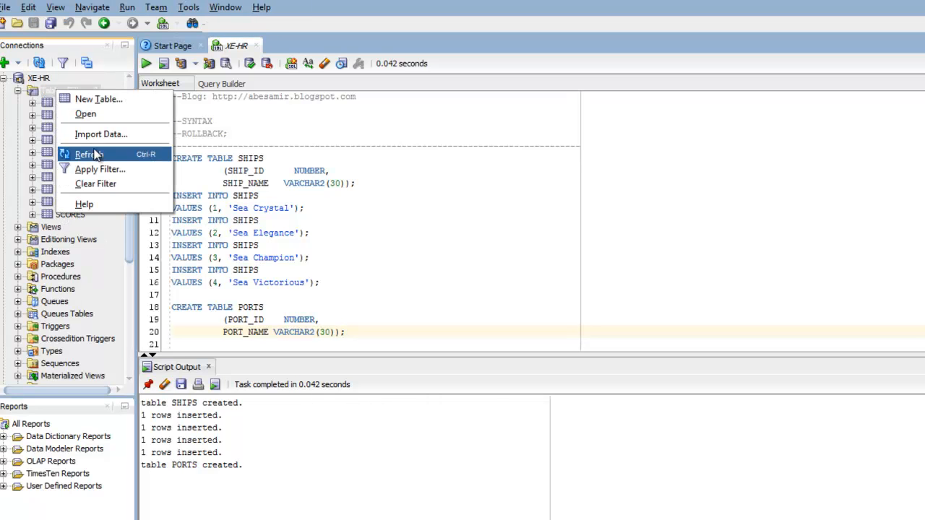
pyautogui.click(87, 153)
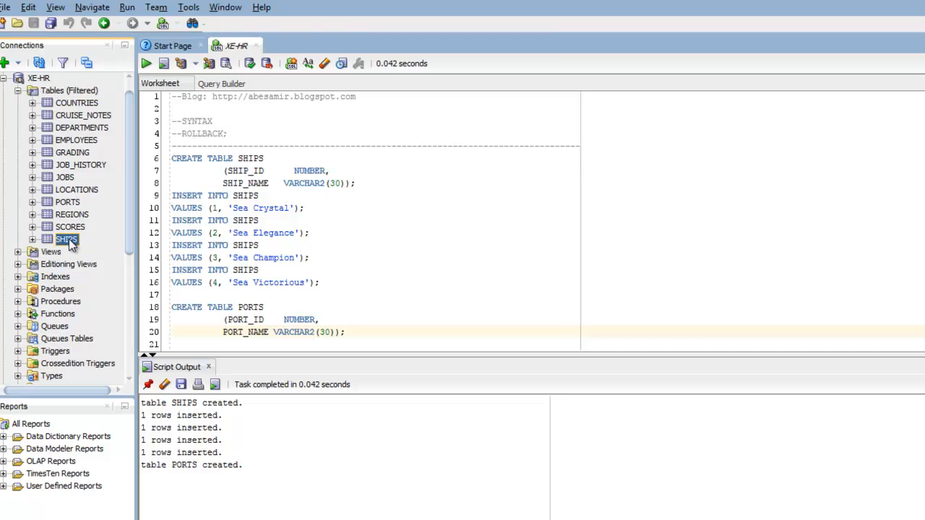
pyautogui.doubleClick(67, 240)
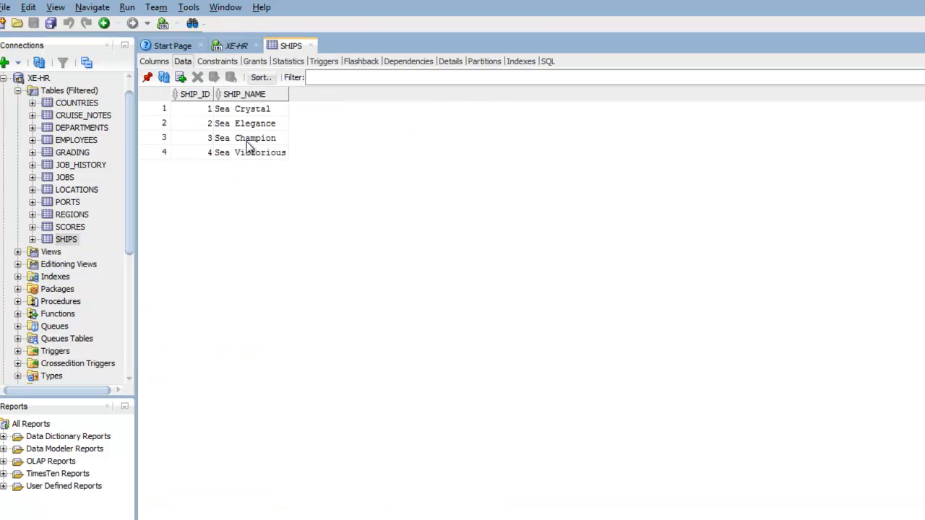
pyautogui.click(67, 202)
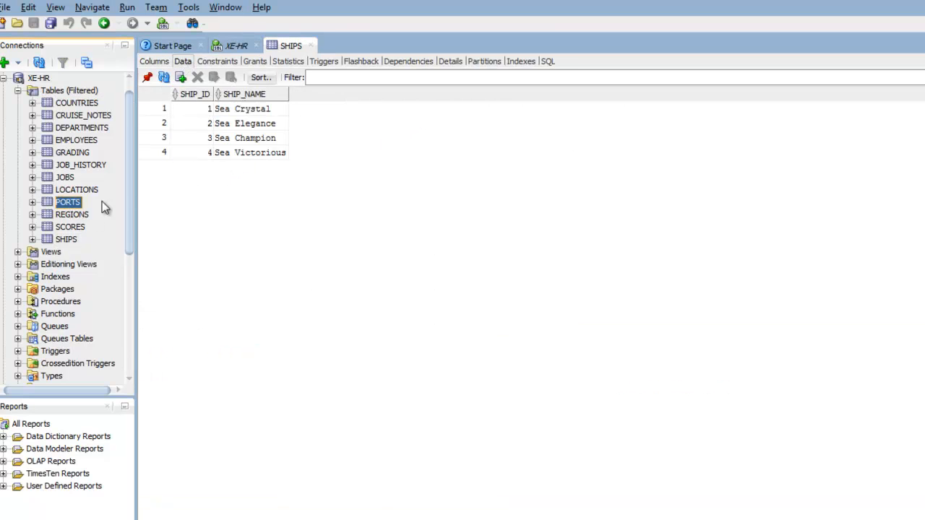
pyautogui.doubleClick(68, 203)
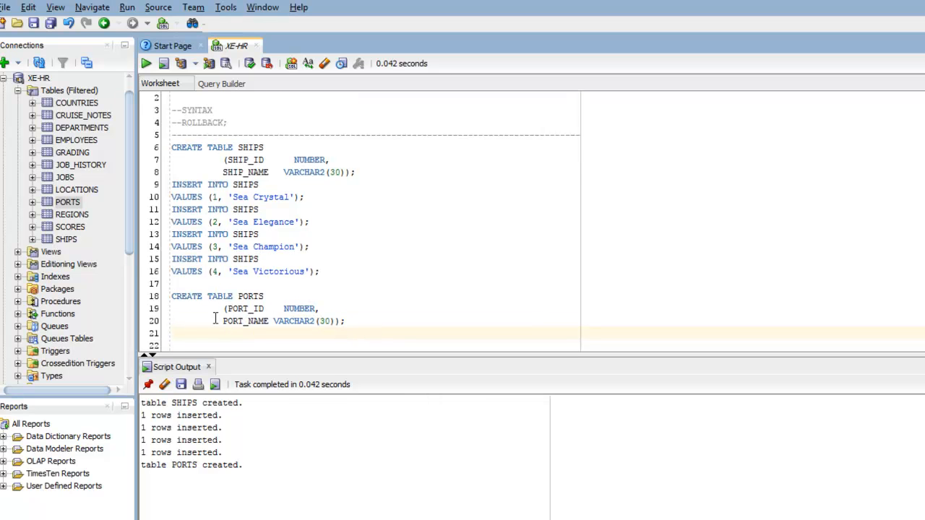
# Step: Execute COMMIT; then INSERT INTO PORTS (PORT_ID, PORT_NAME) VALUES (701, 'Chicago')
pyautogui.write('c')
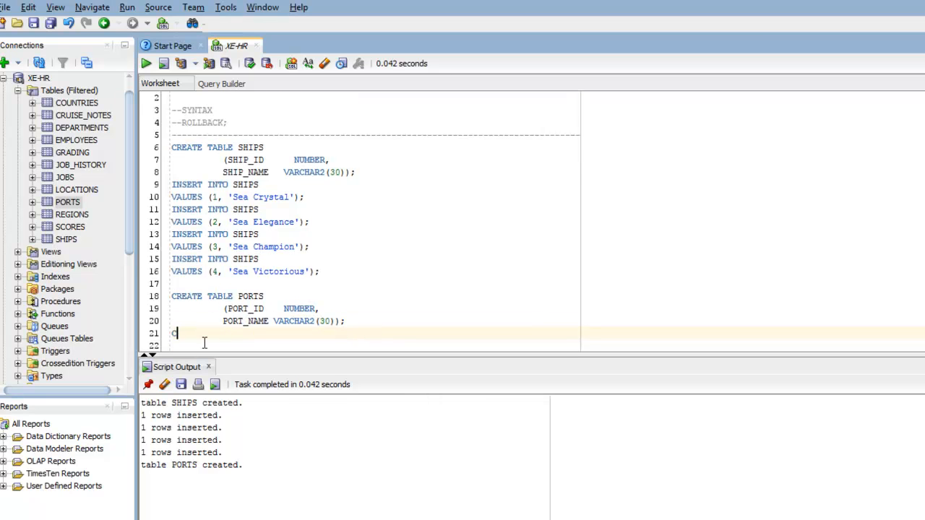
pyautogui.write('OMMIT;')
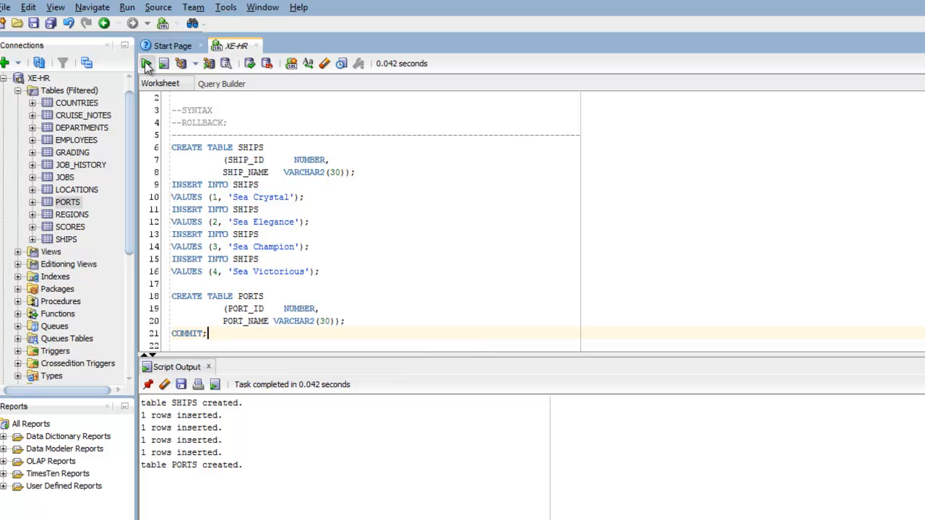
pyautogui.click(147, 64)
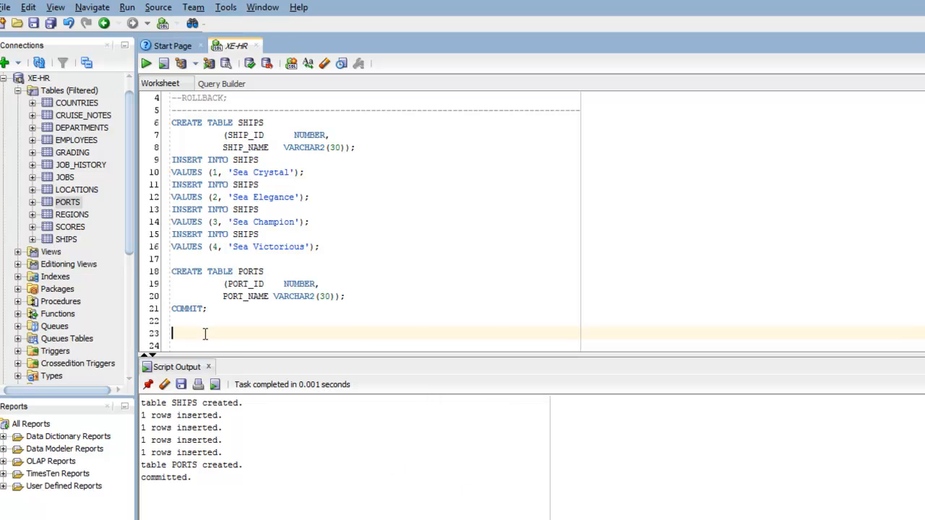
pyautogui.write("INSERT INTO PORTS (PORT_ID, PORT_NAME) VALUES (701, 'Chicago');")
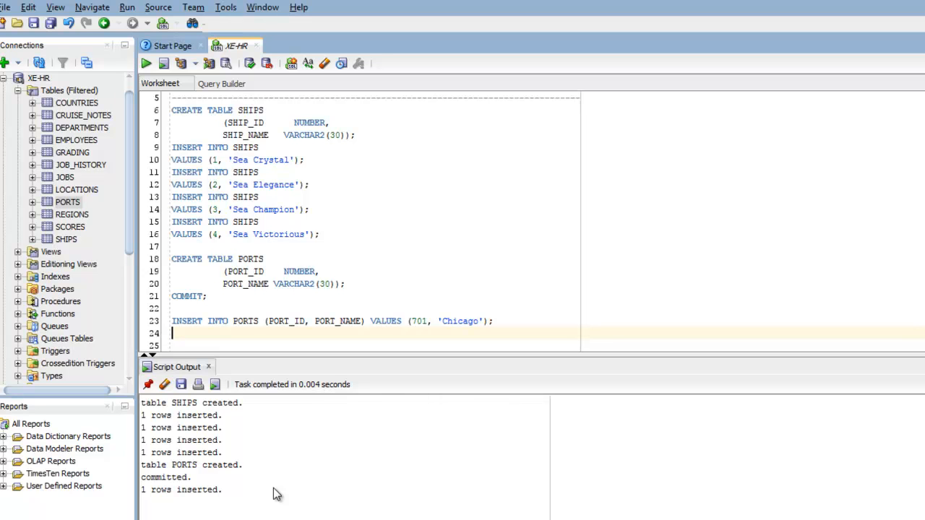
# Step: Execute DELETE FROM SHIPS; removing all four ship rows
pyautogui.write('DELETE')
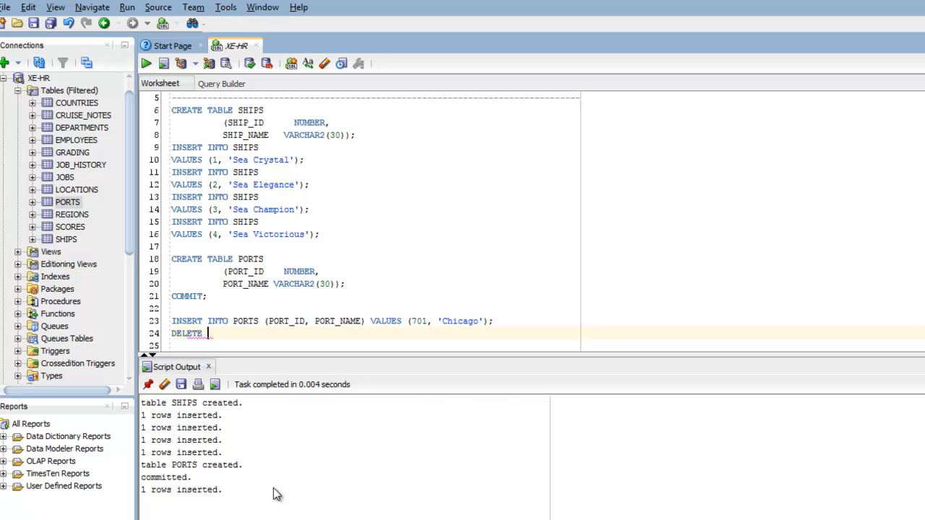
pyautogui.write('FROM SHIPS')
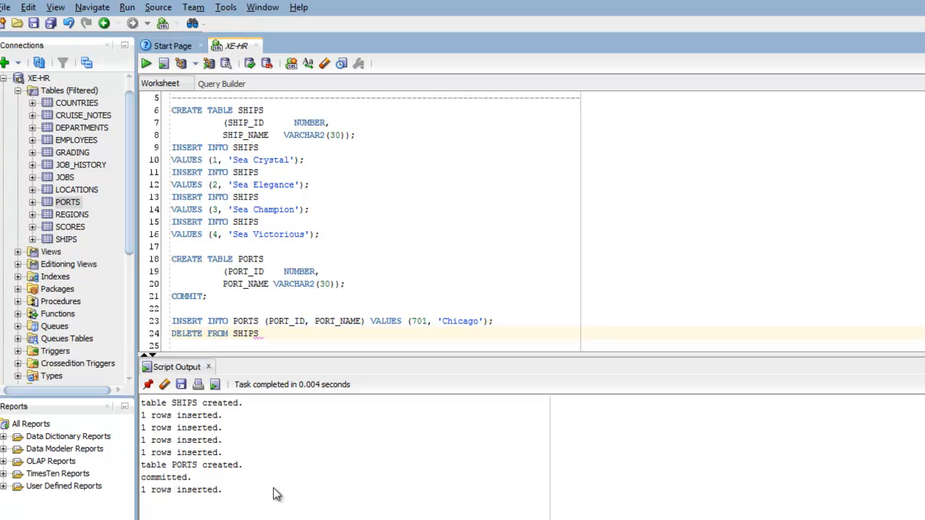
pyautogui.write(';')
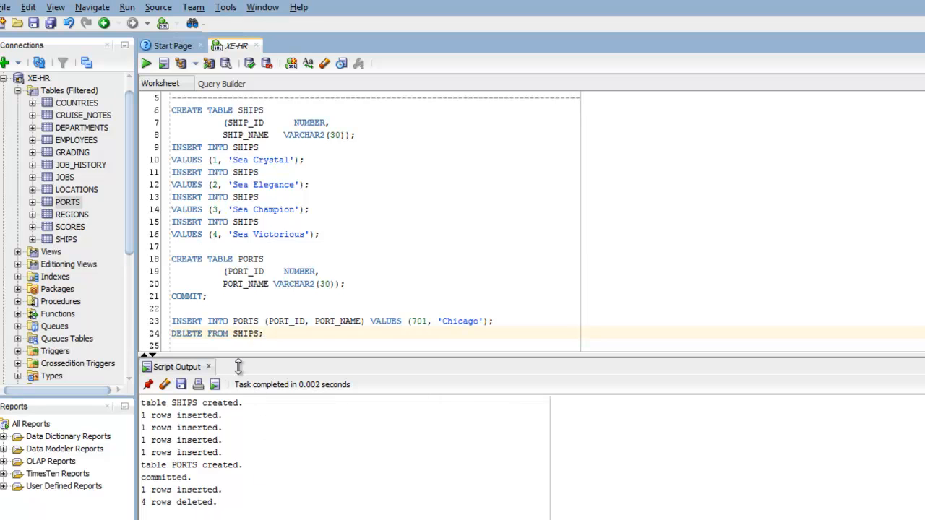
pyautogui.rightClick(69, 90)
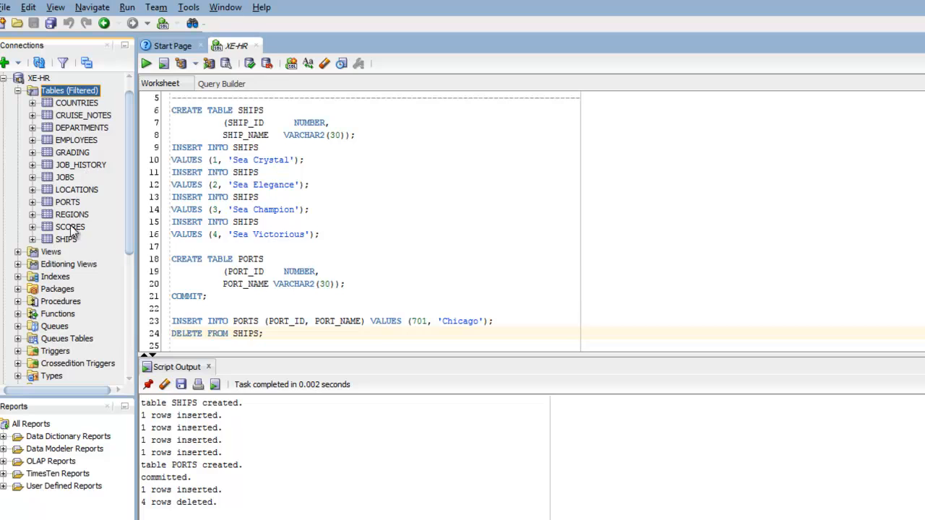
# Step: View the SHIPS Data tab showing no rows, then the PORTS table
pyautogui.doubleClick(66, 238)
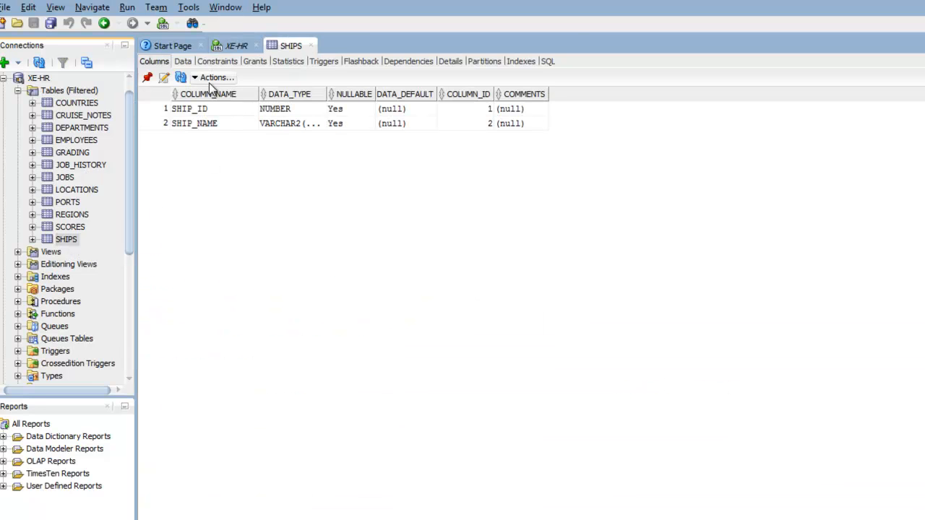
pyautogui.click(182, 61)
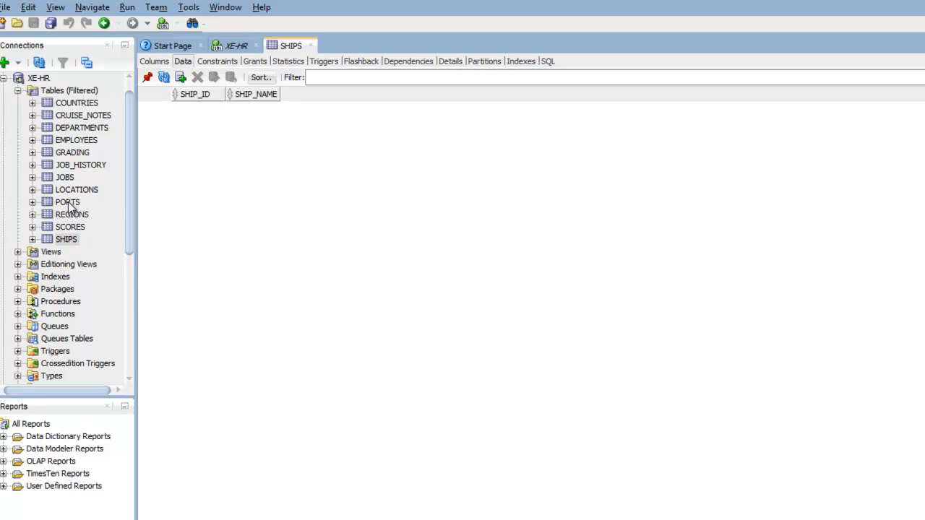
pyautogui.doubleClick(66, 202)
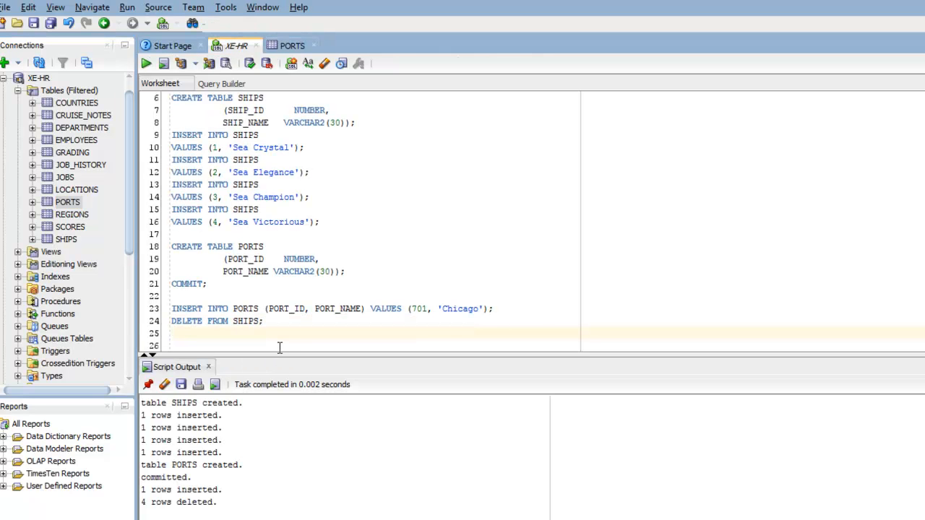
# Step: Execute ROLLBACK; so the output reports rollback complete, restoring SHIPS
pyautogui.scroll(-3)
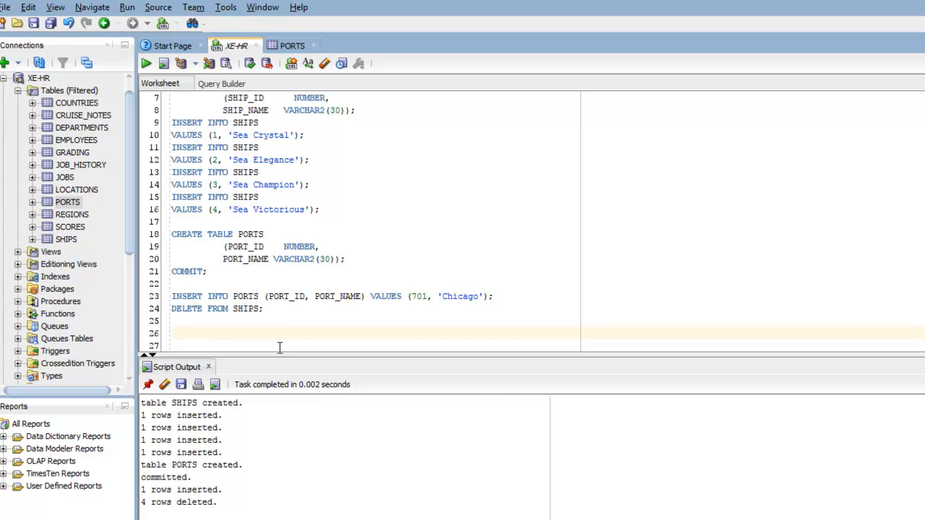
pyautogui.write('ROLLBACK;')
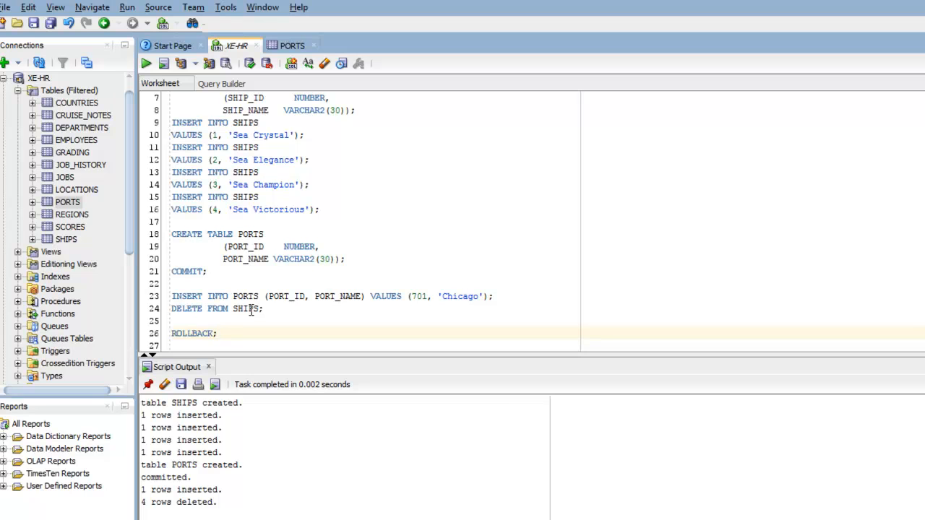
pyautogui.click(144, 63)
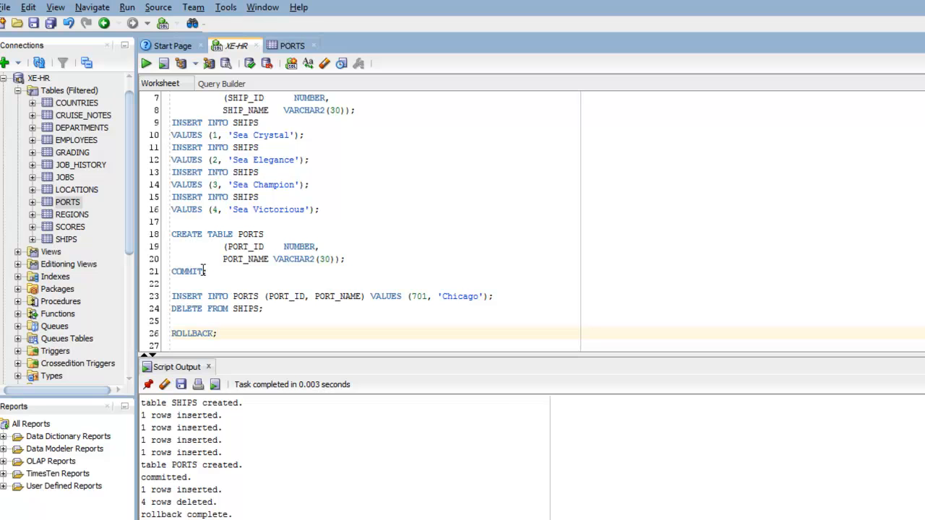
pyautogui.moveTo(67, 240)
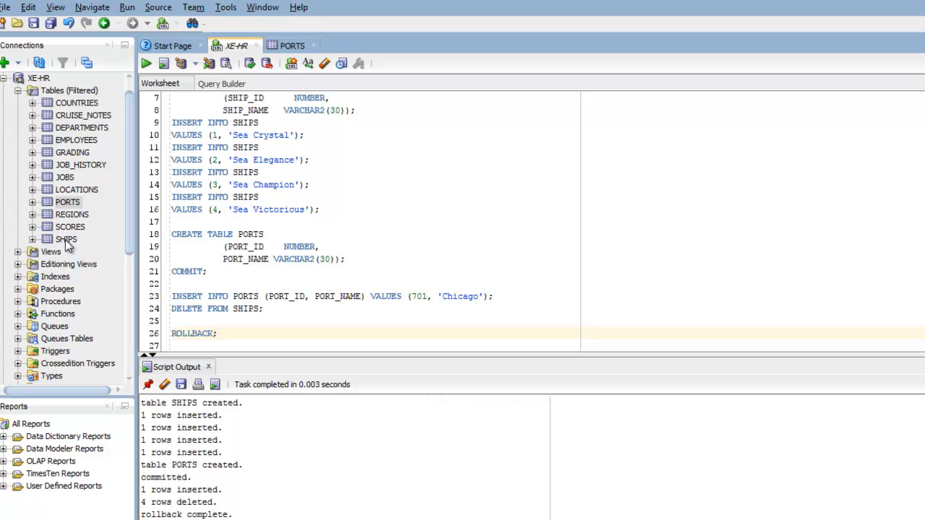
pyautogui.doubleClick(66, 240)
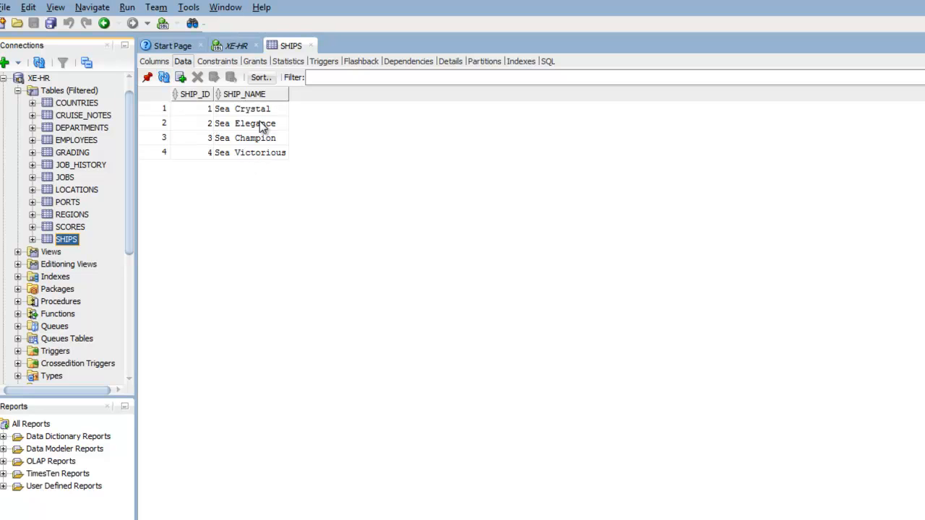
pyautogui.moveTo(75, 208)
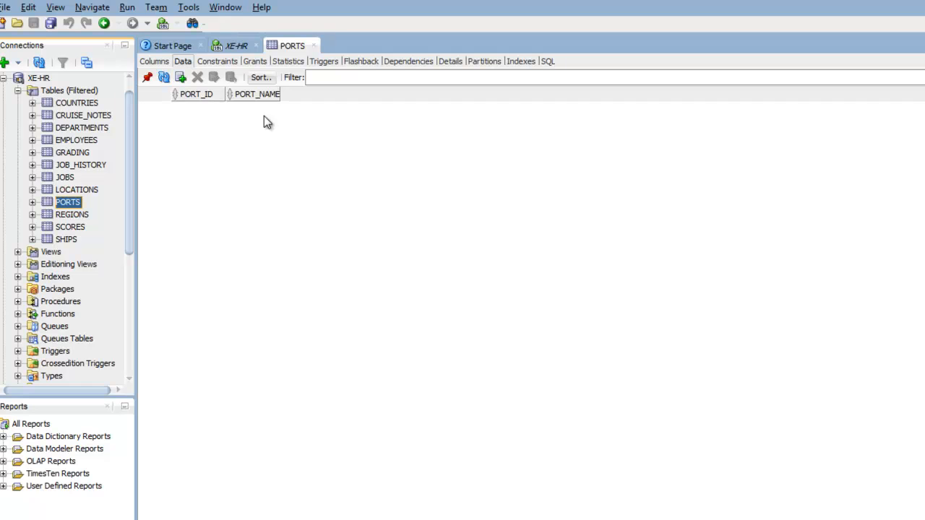
pyautogui.moveTo(229, 109)
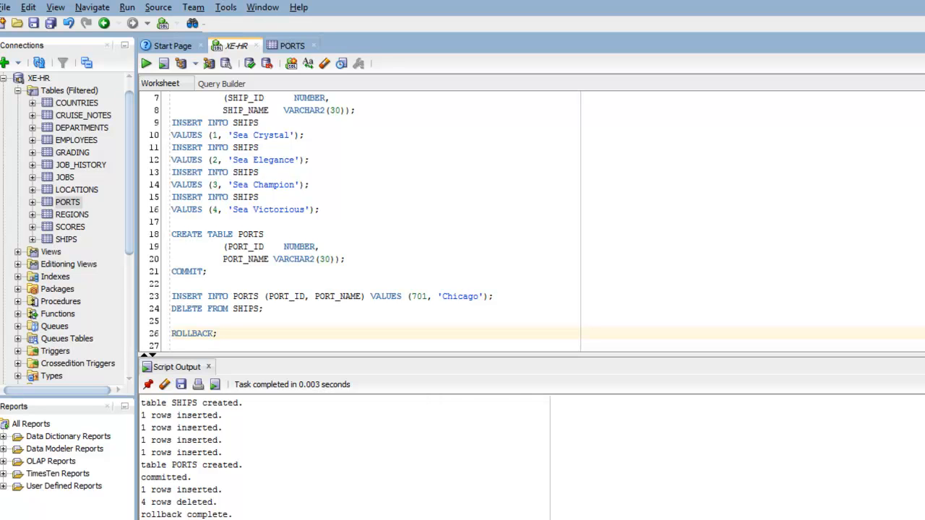
pyautogui.moveTo(448, 240)
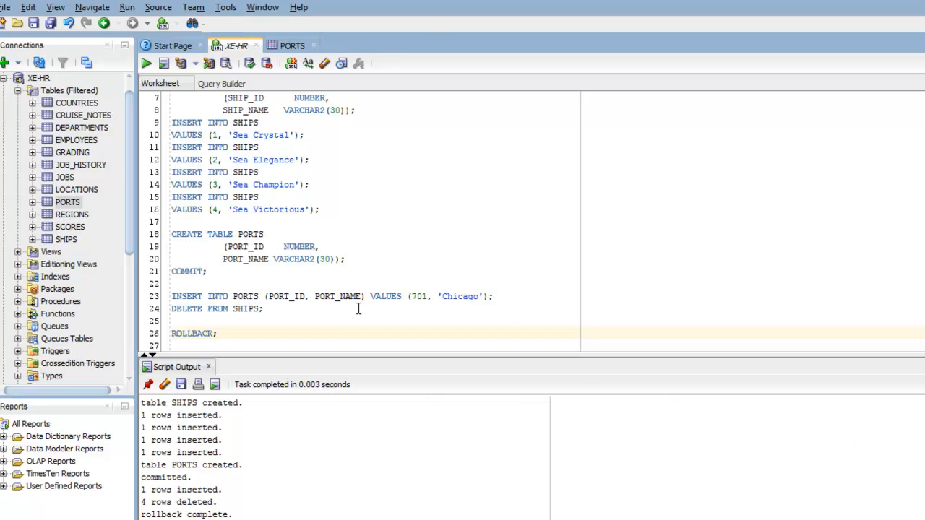
pyautogui.moveTo(471, 371)
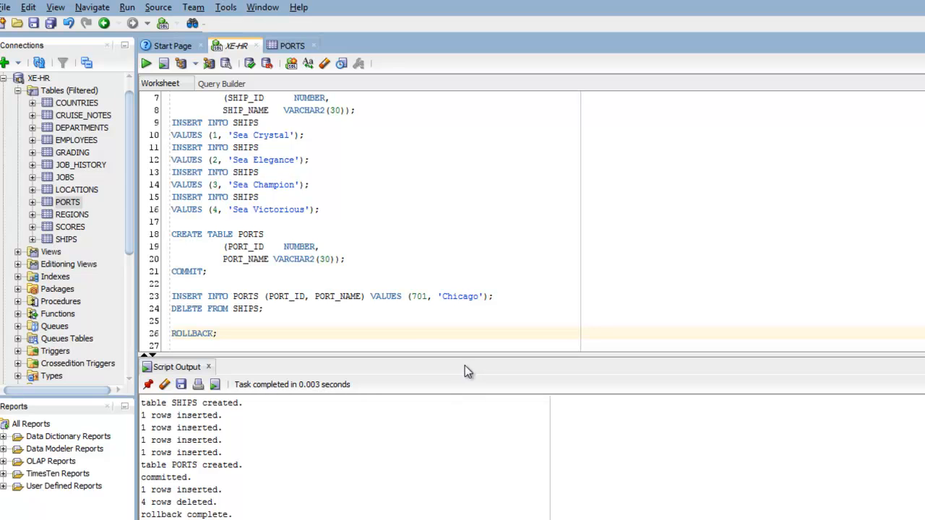
pyautogui.moveTo(572, 442)
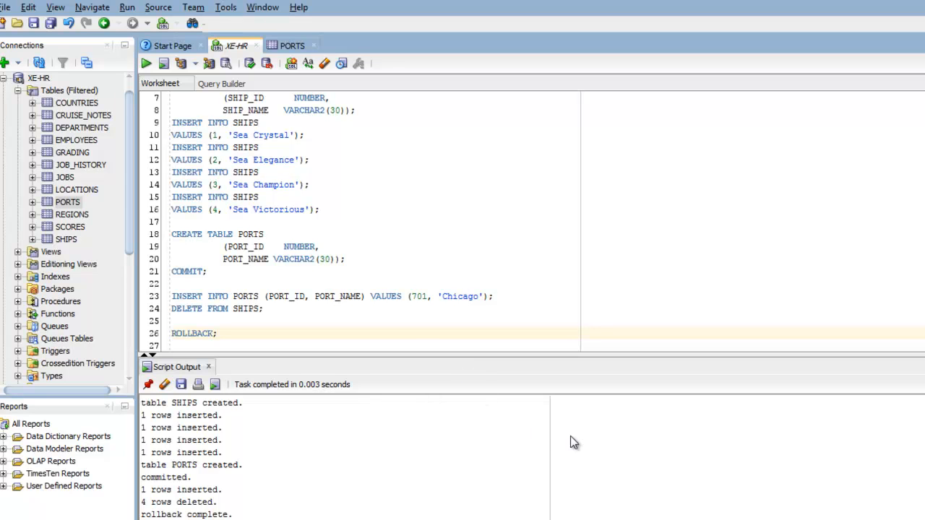